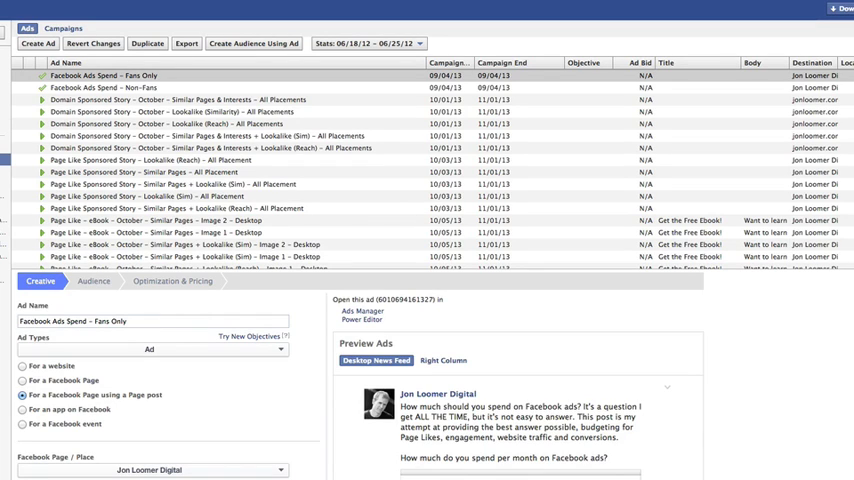
{"action": "mouse_move", "coordinate": [168, 22]}
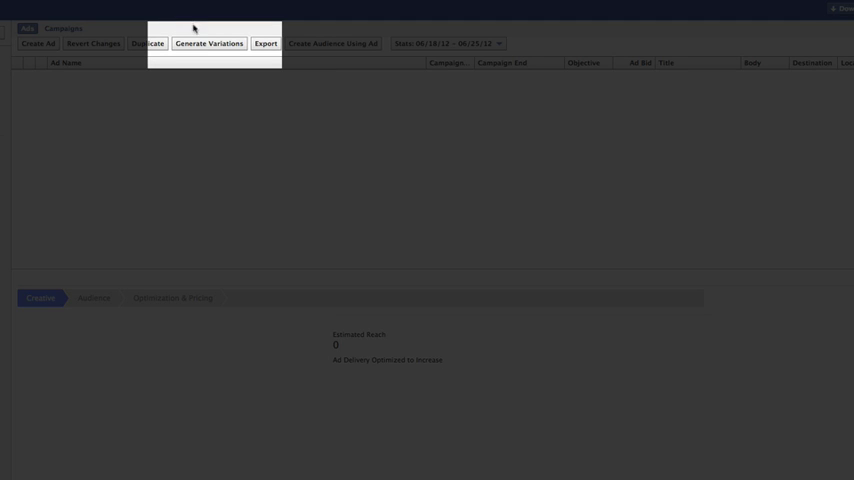
{"action": "mouse_move", "coordinate": [196, 49]}
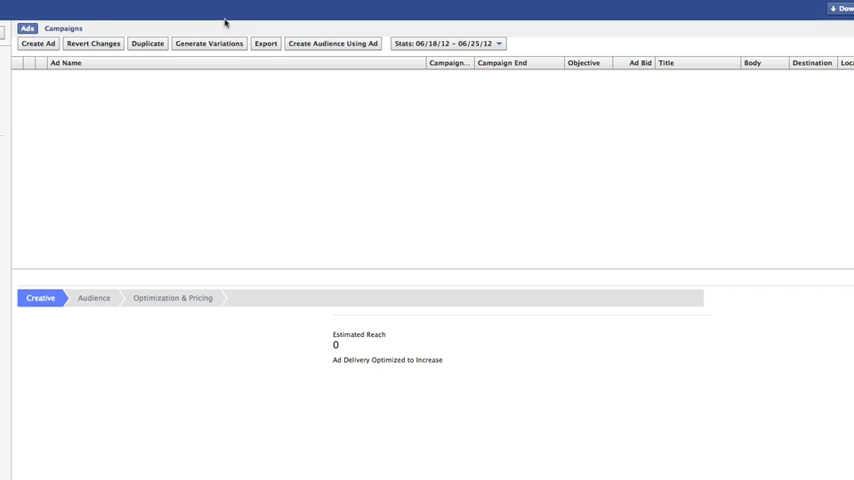
Step: Generate ad variations with all thirteen types checked, then scroll the ads list
{"action": "left_click", "coordinate": [208, 44]}
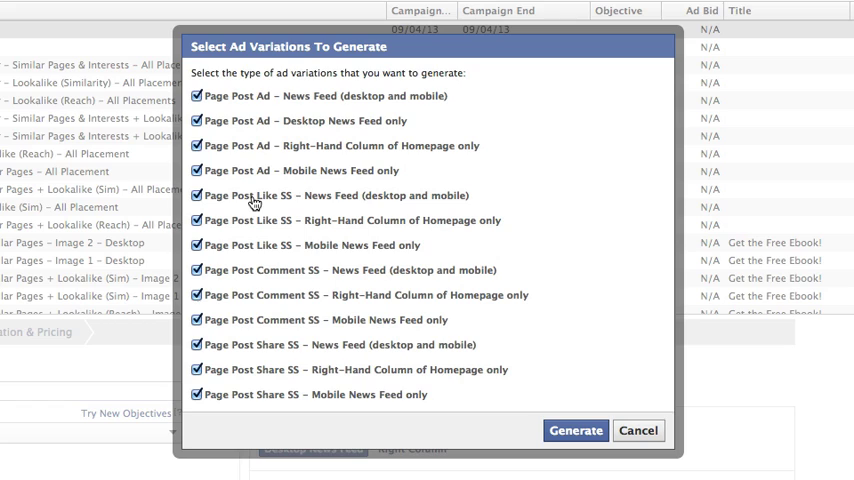
{"action": "mouse_move", "coordinate": [259, 278]}
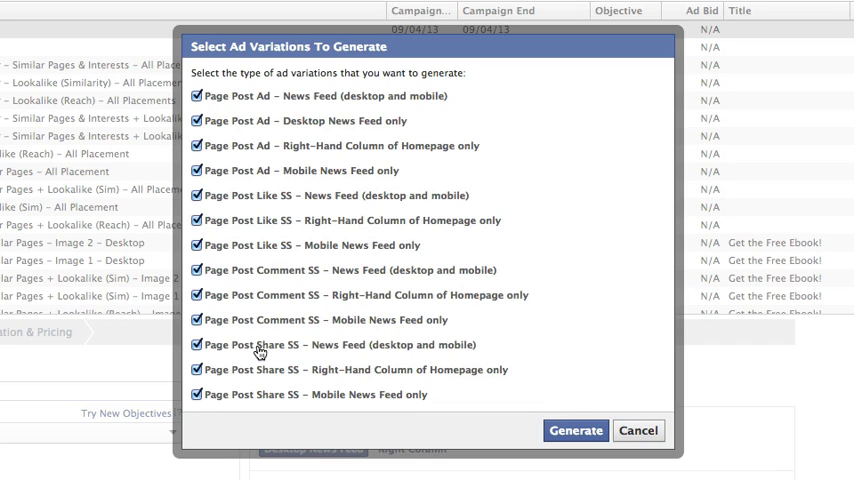
{"action": "mouse_move", "coordinate": [302, 245]}
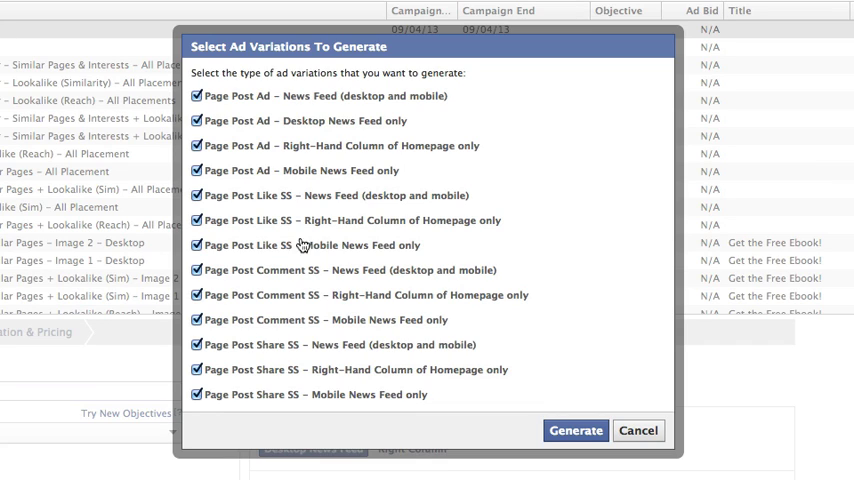
{"action": "mouse_move", "coordinate": [338, 99]}
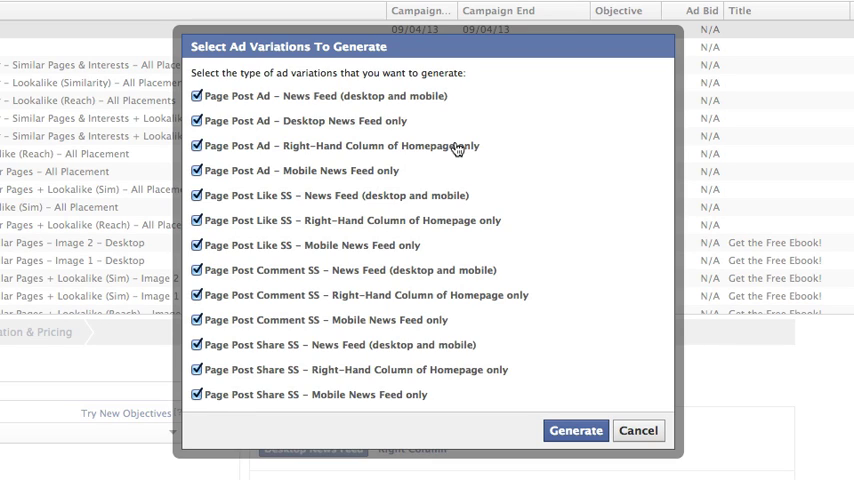
{"action": "mouse_move", "coordinate": [364, 158]}
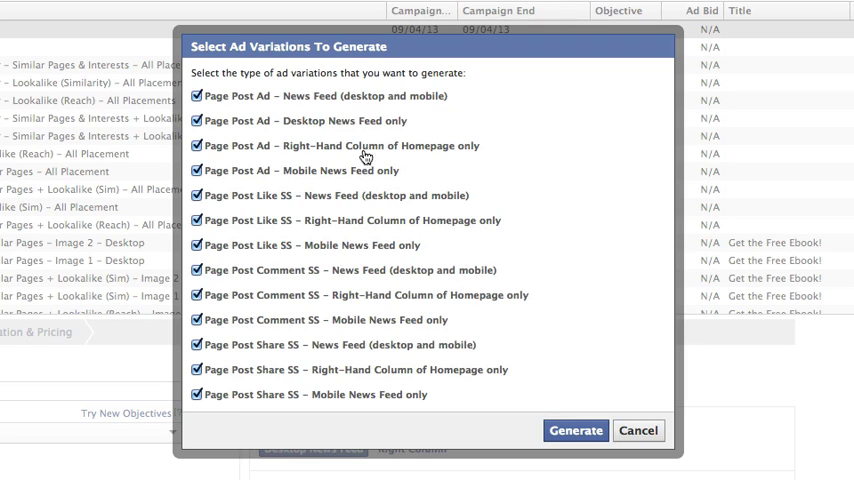
{"action": "mouse_move", "coordinate": [443, 158]}
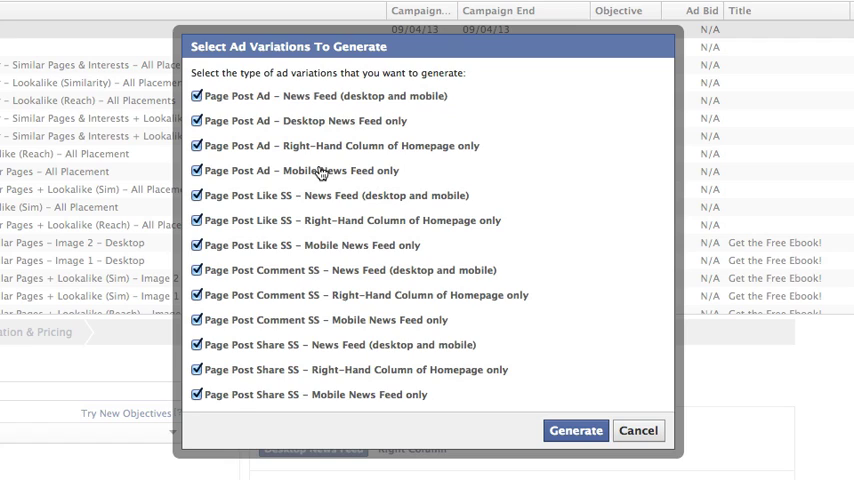
{"action": "mouse_move", "coordinate": [355, 176]}
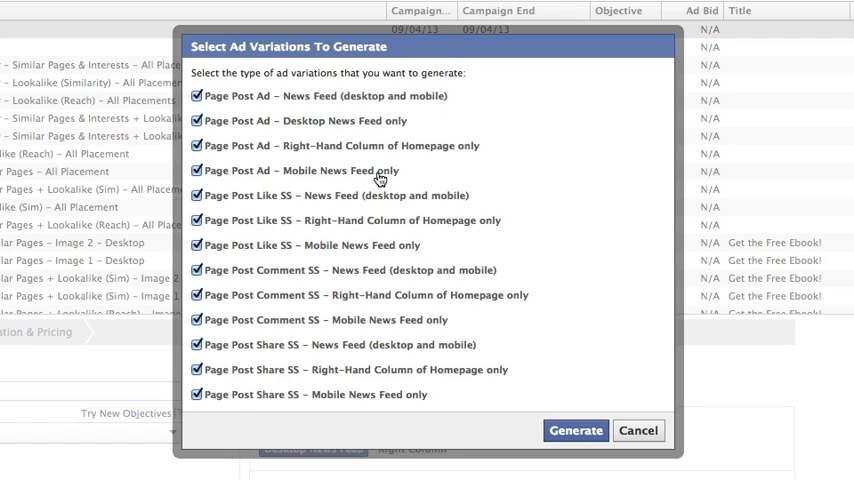
{"action": "mouse_move", "coordinate": [419, 300]}
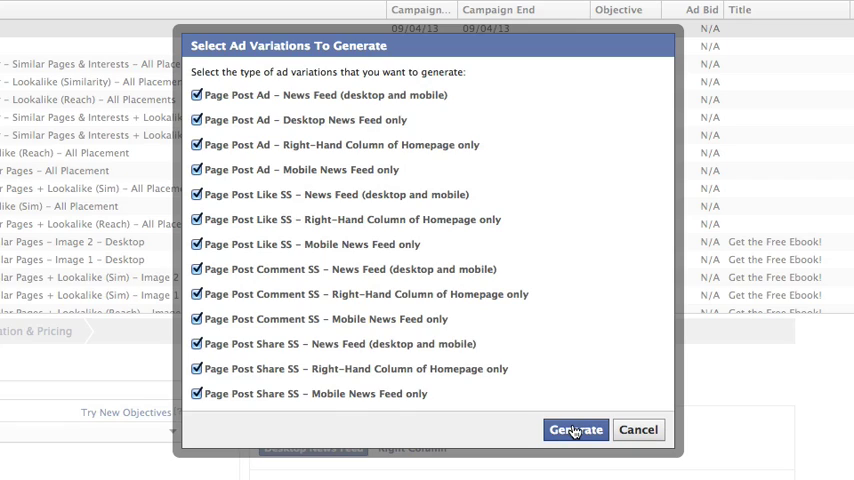
{"action": "left_click", "coordinate": [576, 430]}
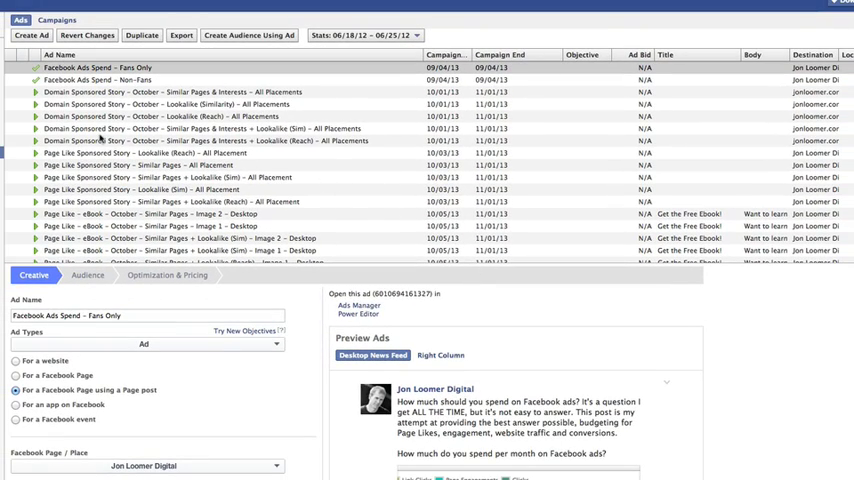
{"action": "scroll", "scroll_direction": "down", "scroll_amount": 3}
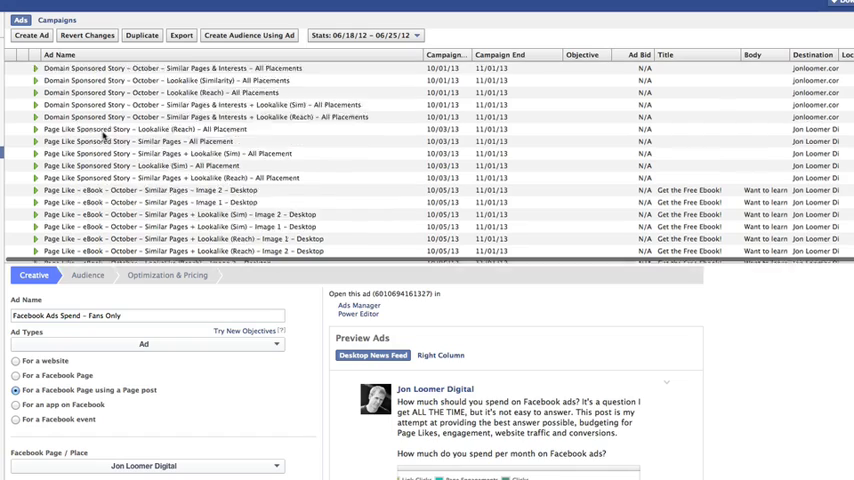